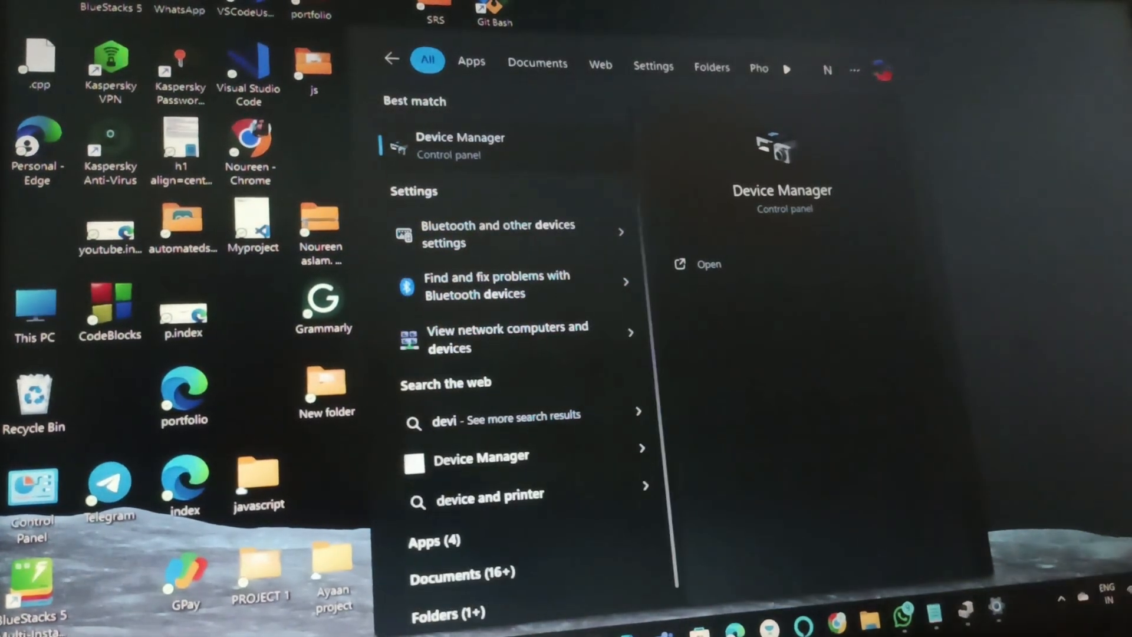
Launch Device Manager and expand the Software components category to show its entries
click(709, 263)
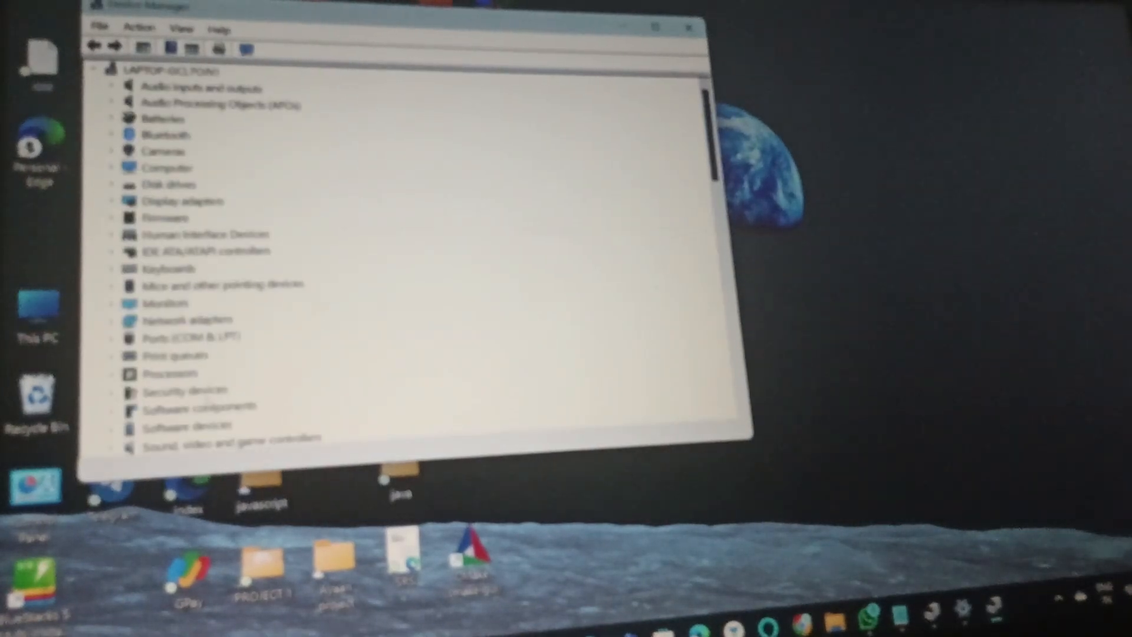
scroll(down, 3)
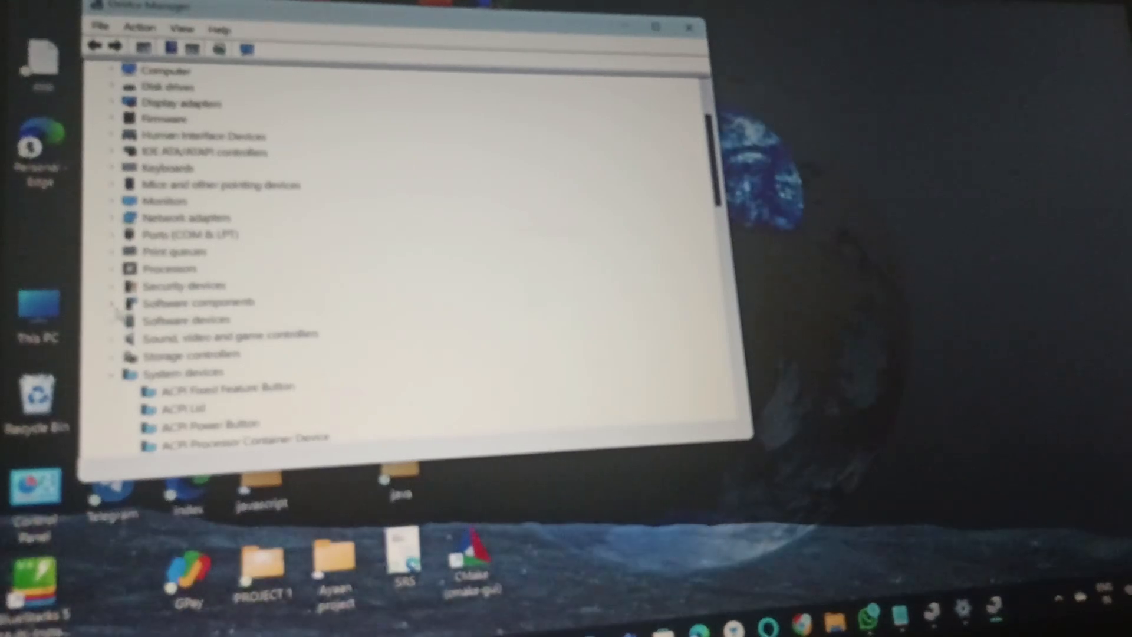
click(113, 301)
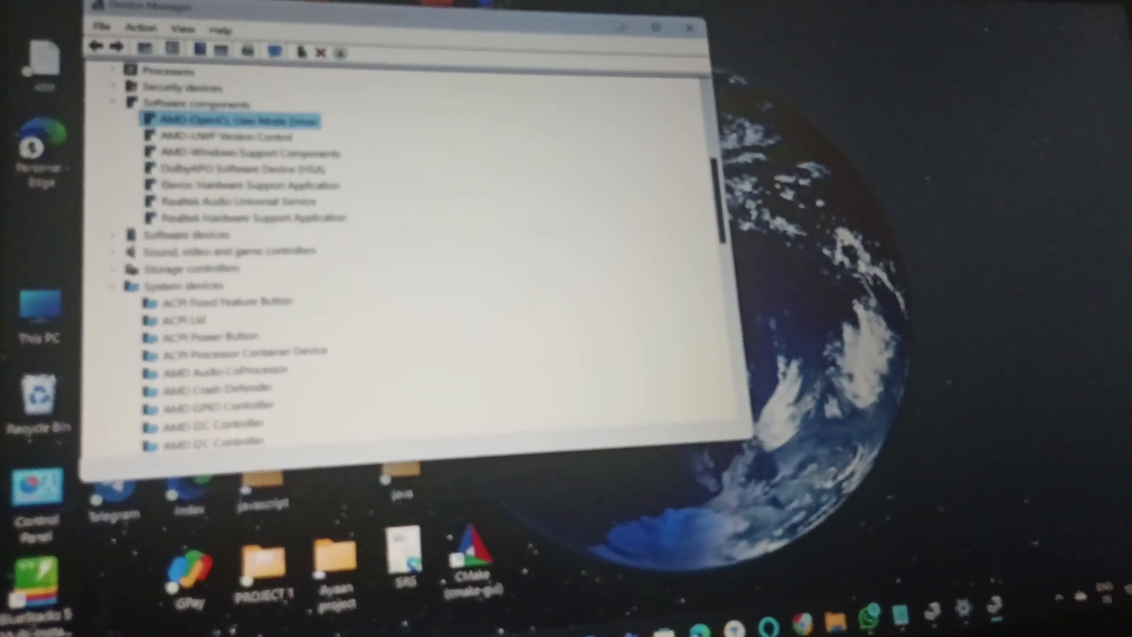
Close Device Manager and load the Lenovo Technical Support page from the Edge favorites bar
click(686, 27)
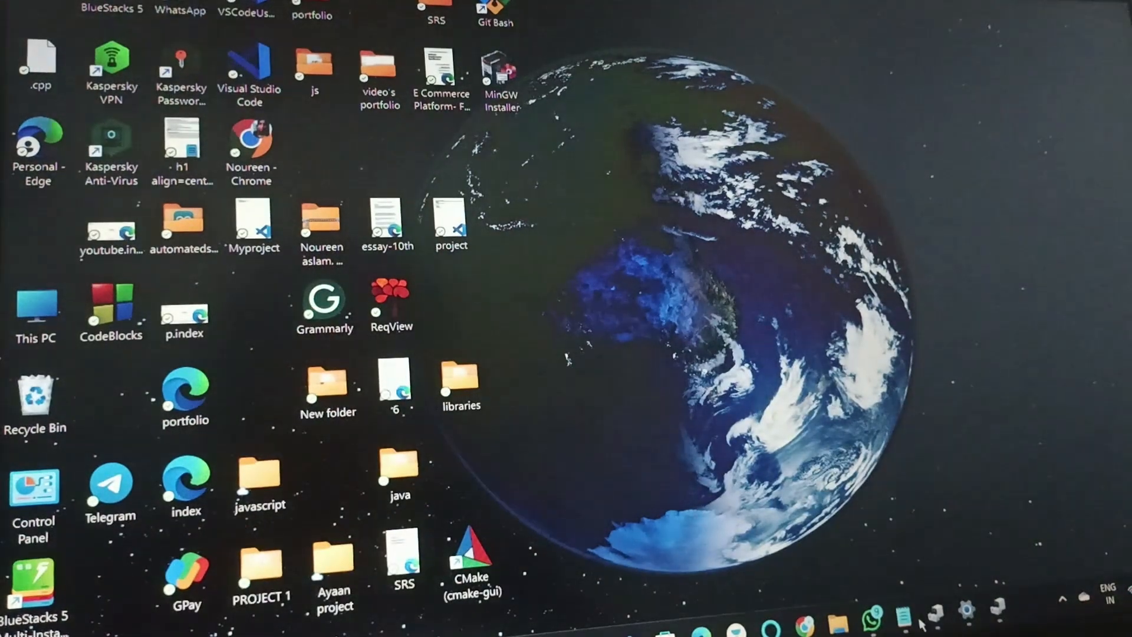
click(871, 618)
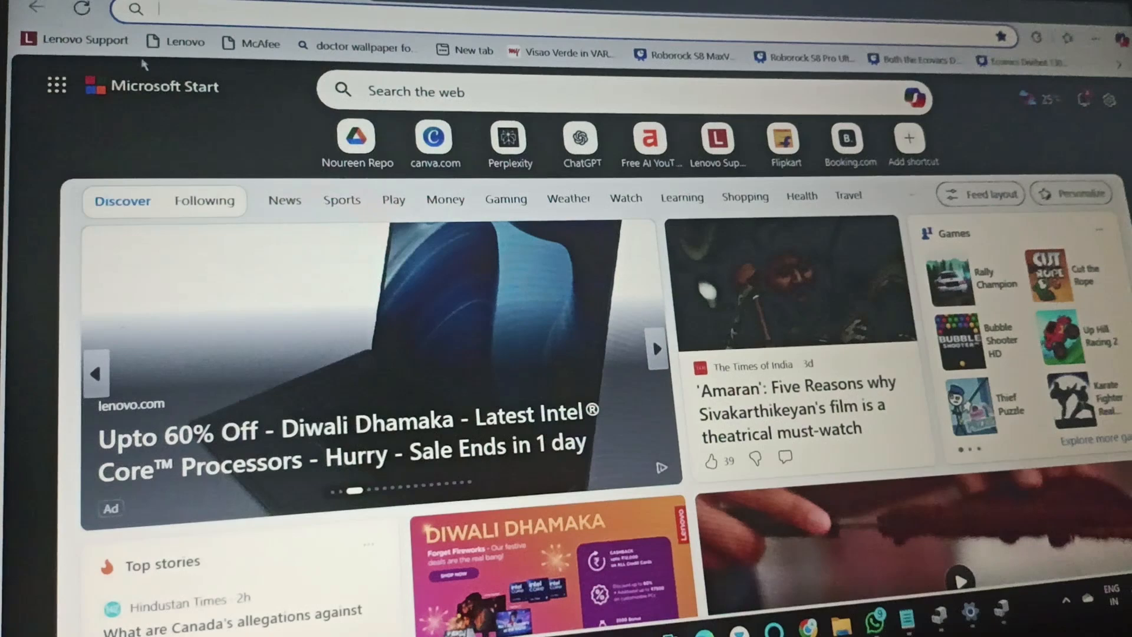
click(72, 39)
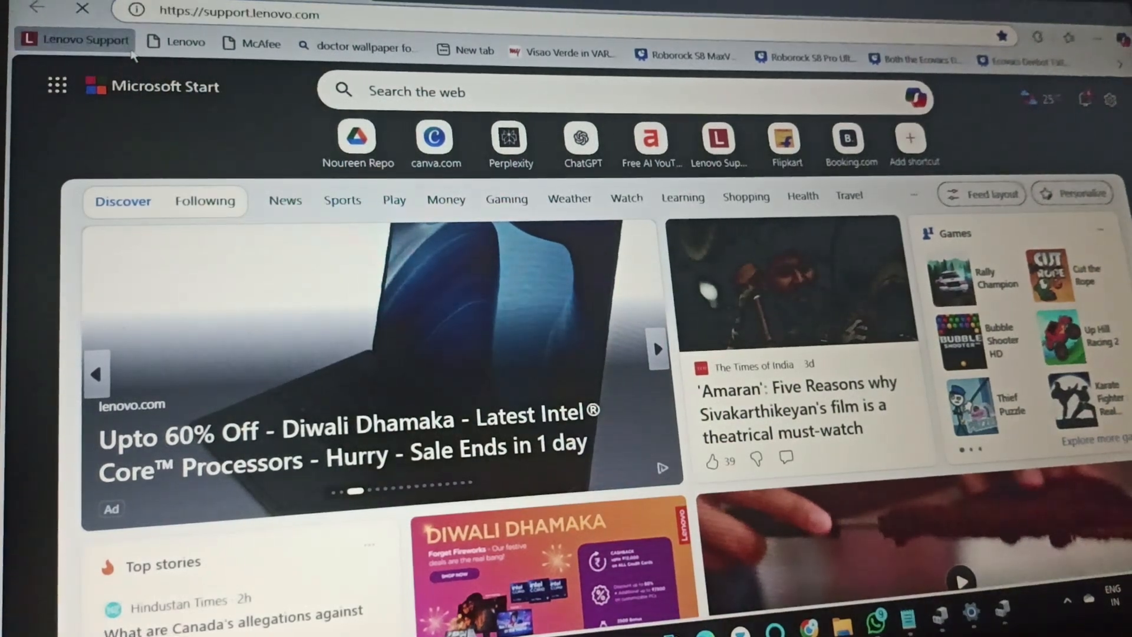
click(657, 348)
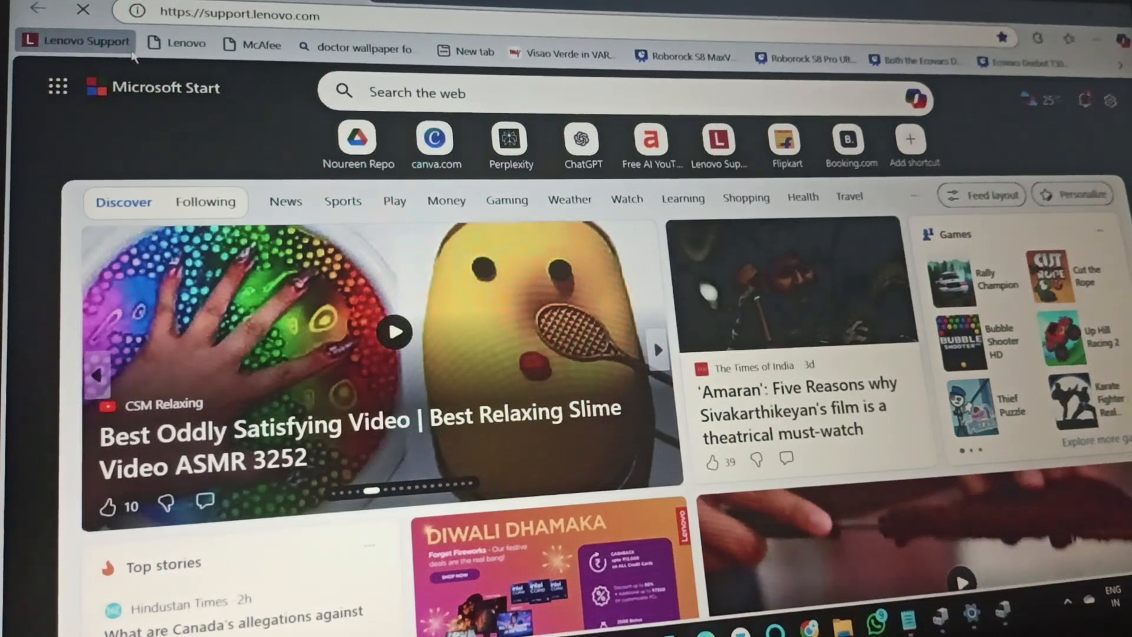
click(72, 41)
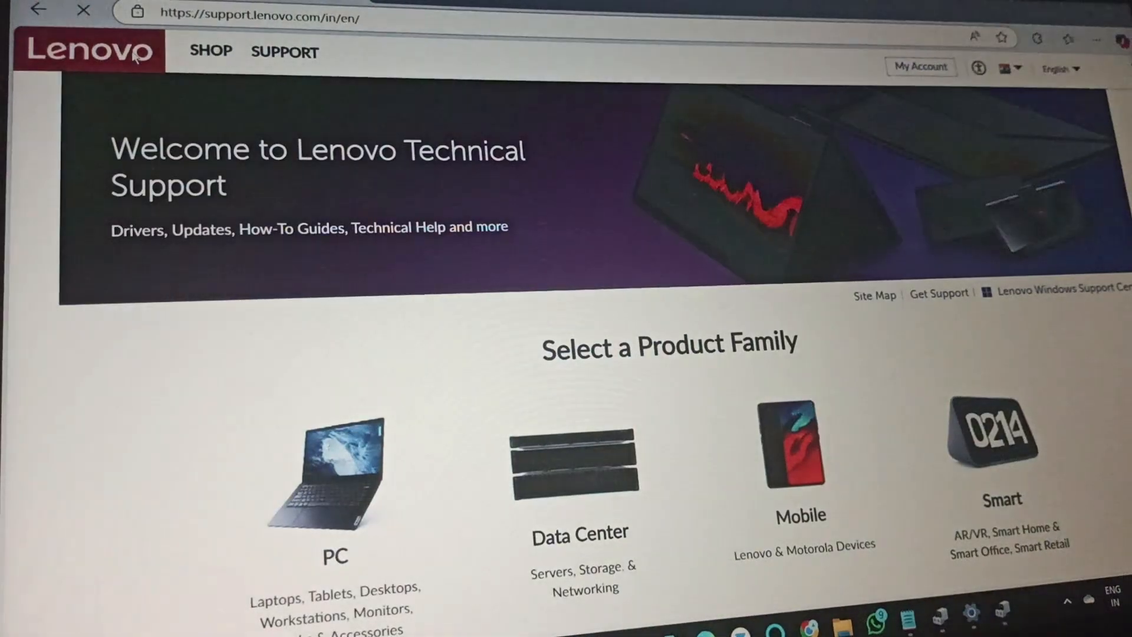
Search the support site for '15alc' and choose the IdeaPad 3-15ALC6 Laptop
scroll(down, 3)
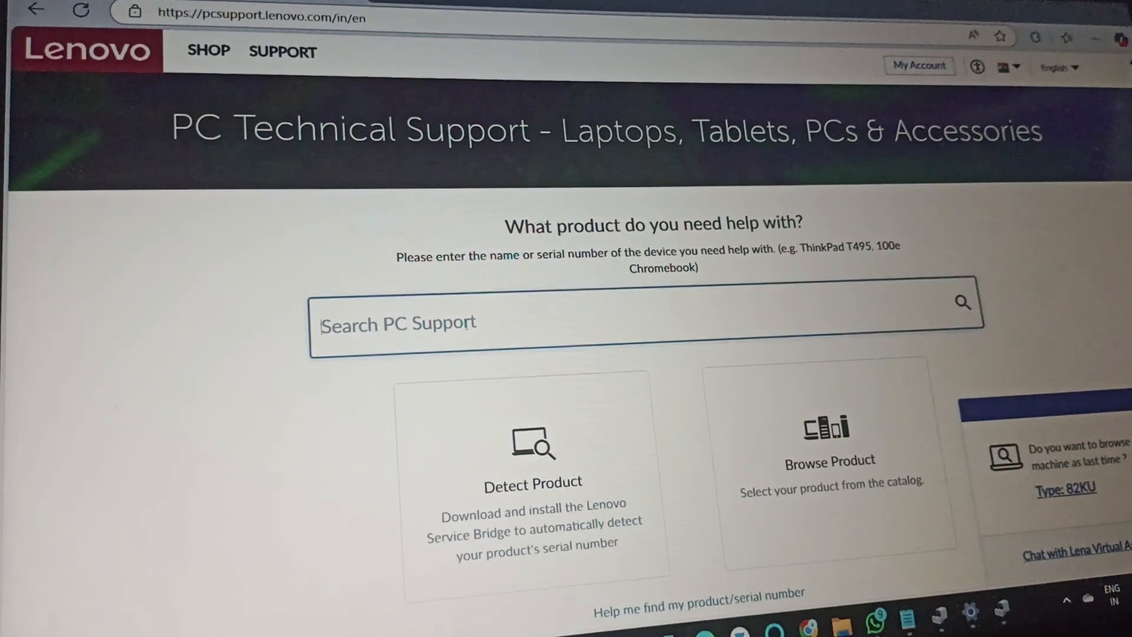
text(1)
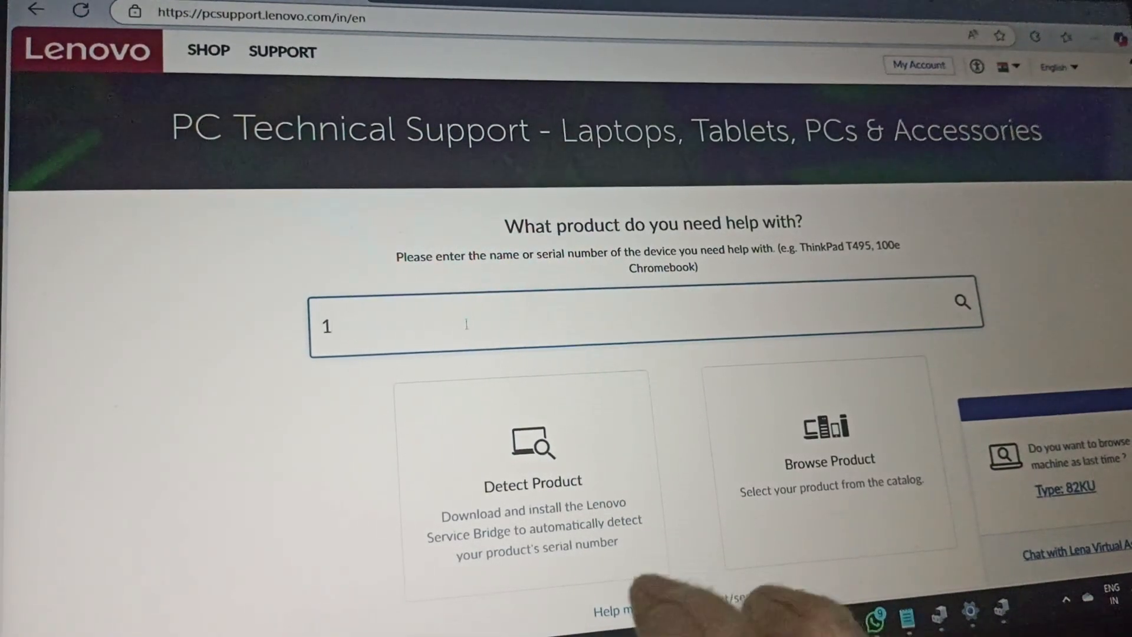
text(5alc6)
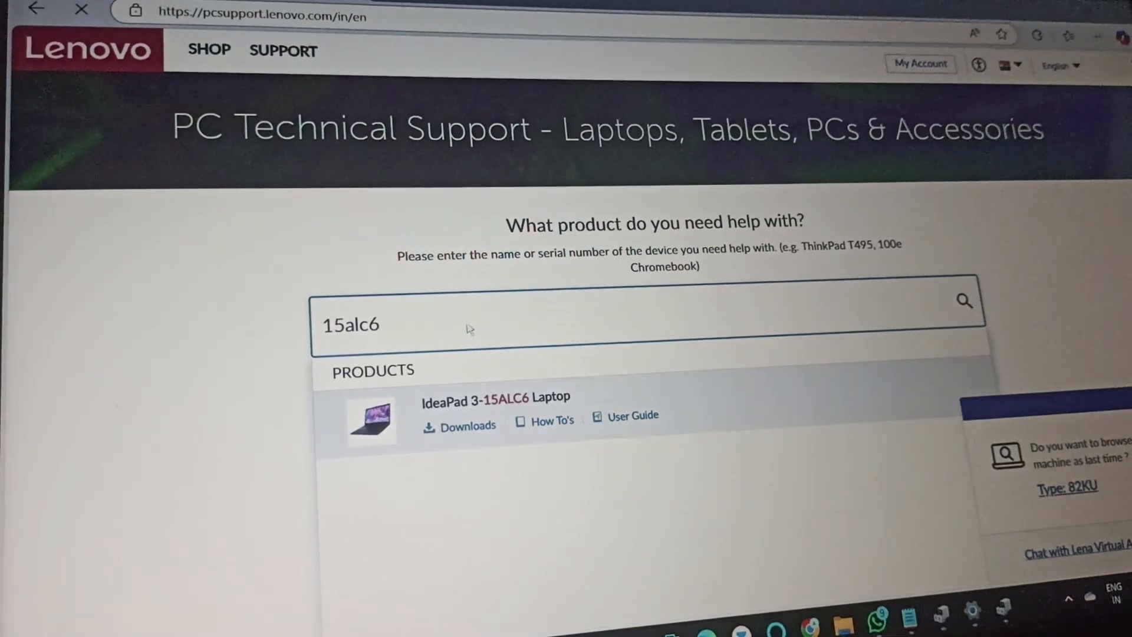
click(491, 397)
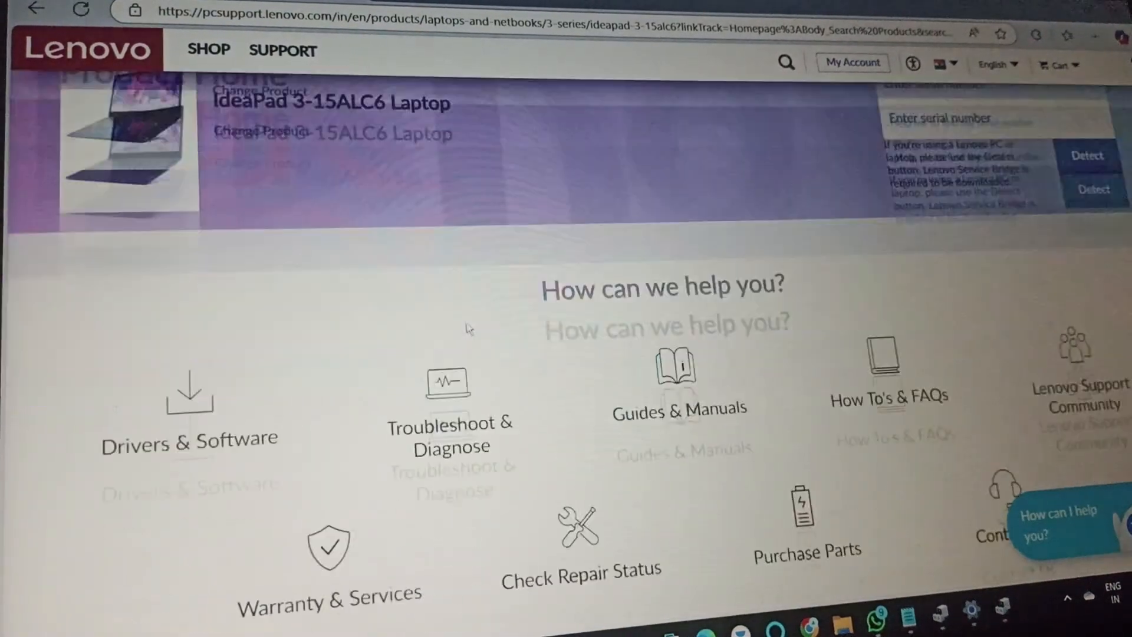
Show the laptop's Drivers & Software manual update list with 36 available updates
click(190, 437)
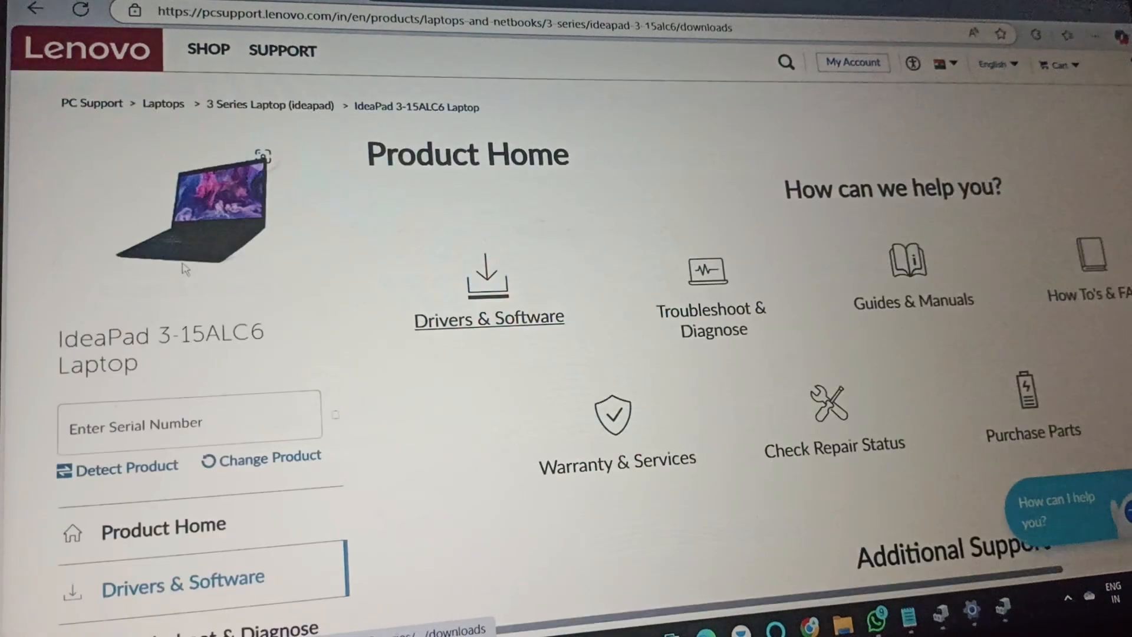
click(489, 316)
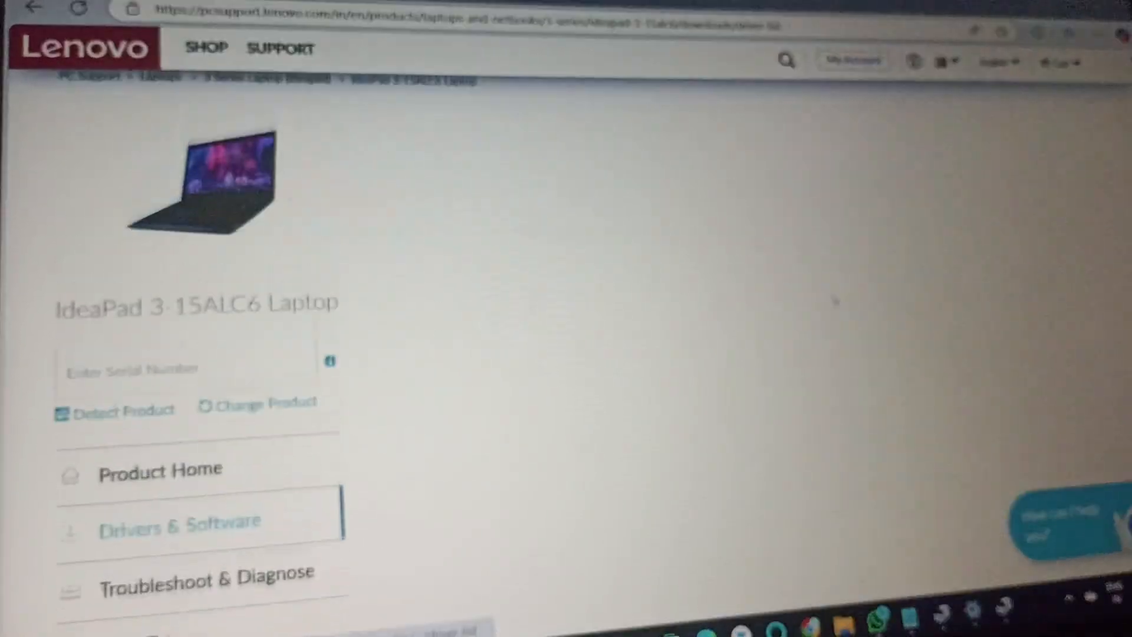
click(180, 521)
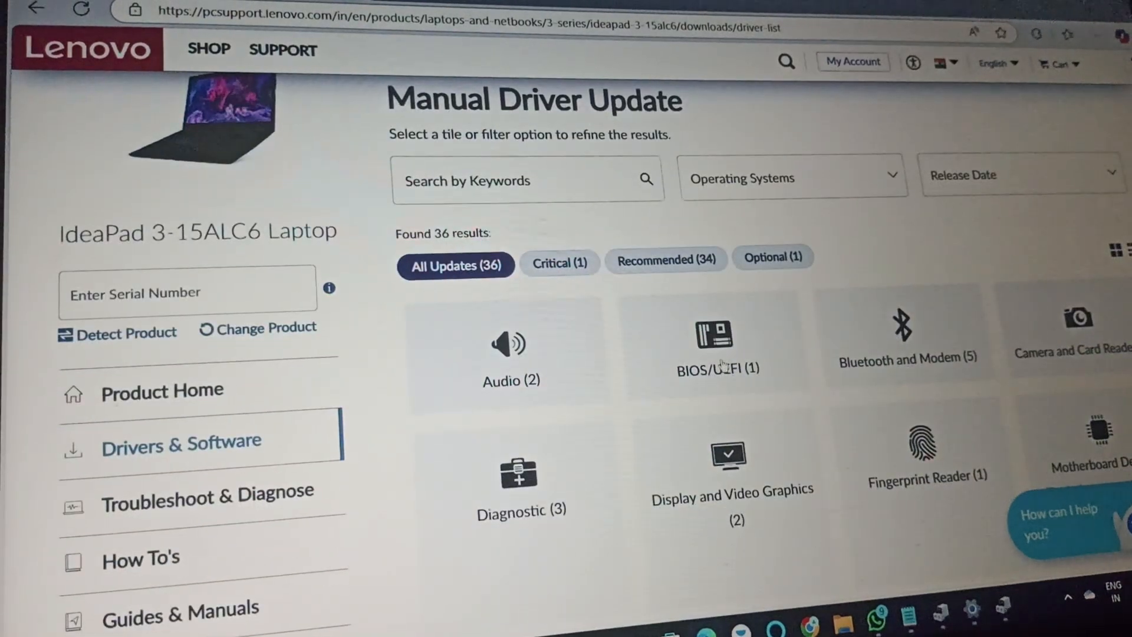
Filter to BIOS/UEFI updates and start downloading the GLCN63WW BIOS Update package
click(714, 342)
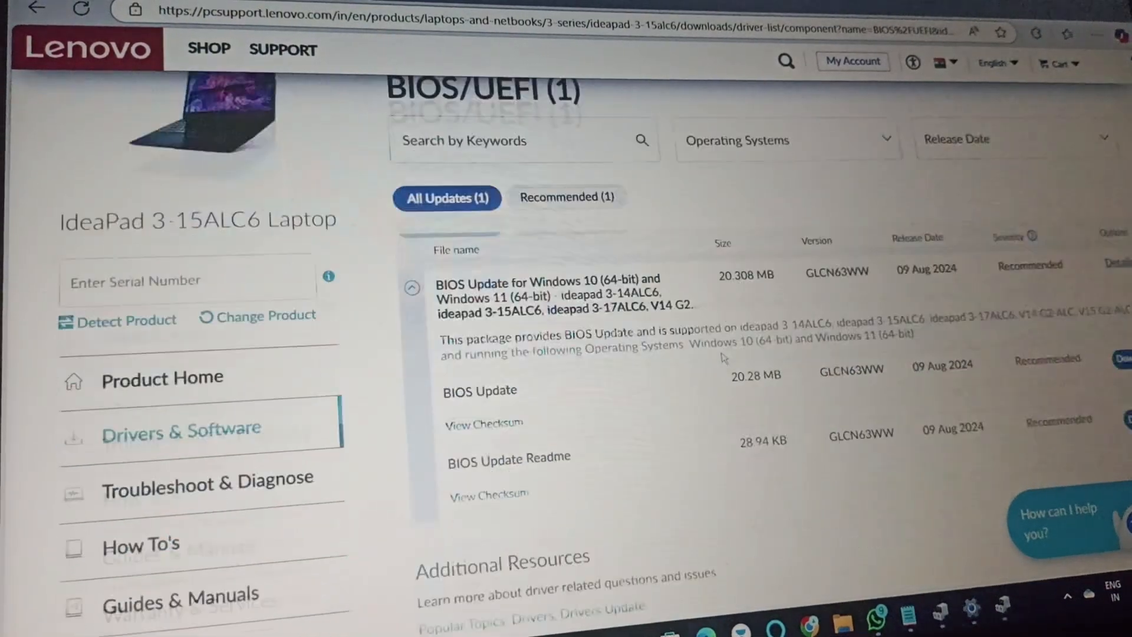
scroll(down, 3)
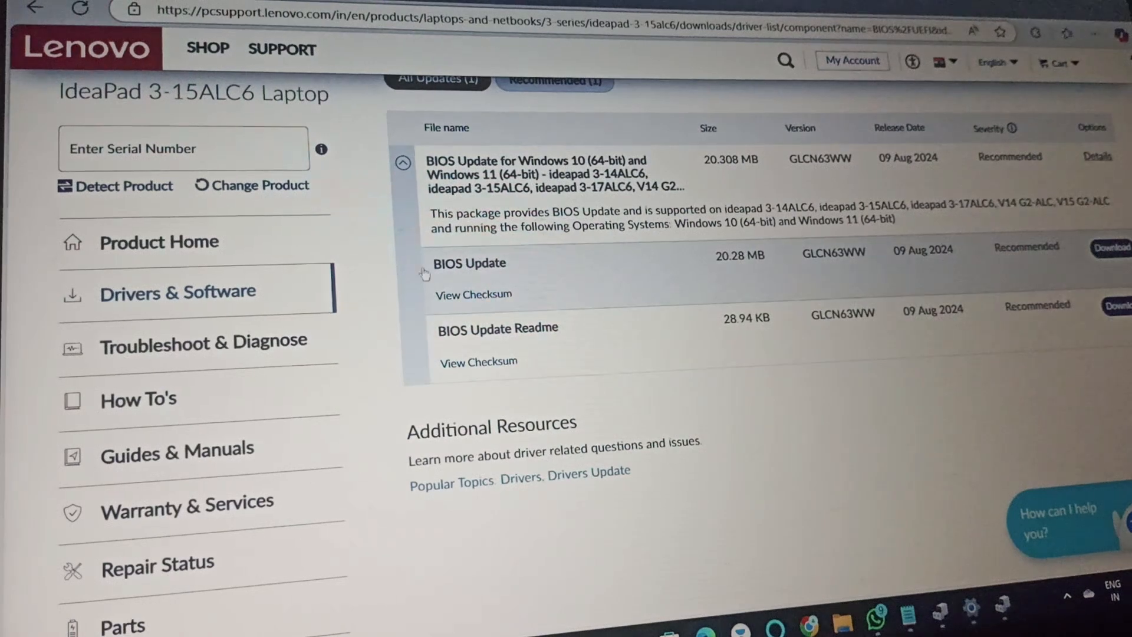
double_click(468, 263)
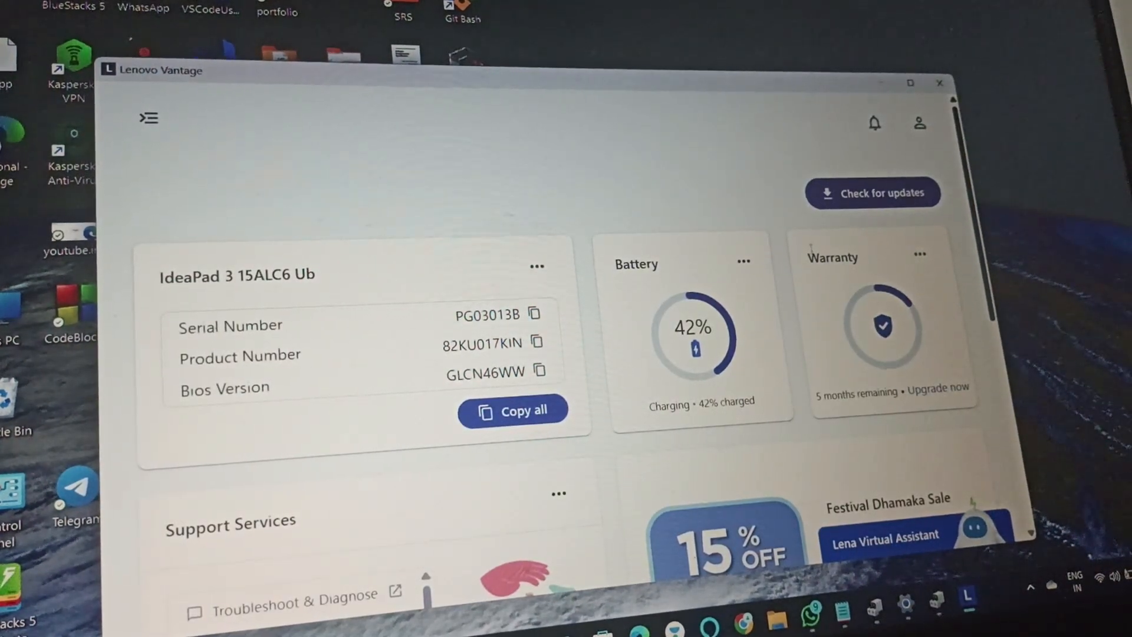
Start a check for system updates on the Lenovo Vantage dashboard
click(872, 193)
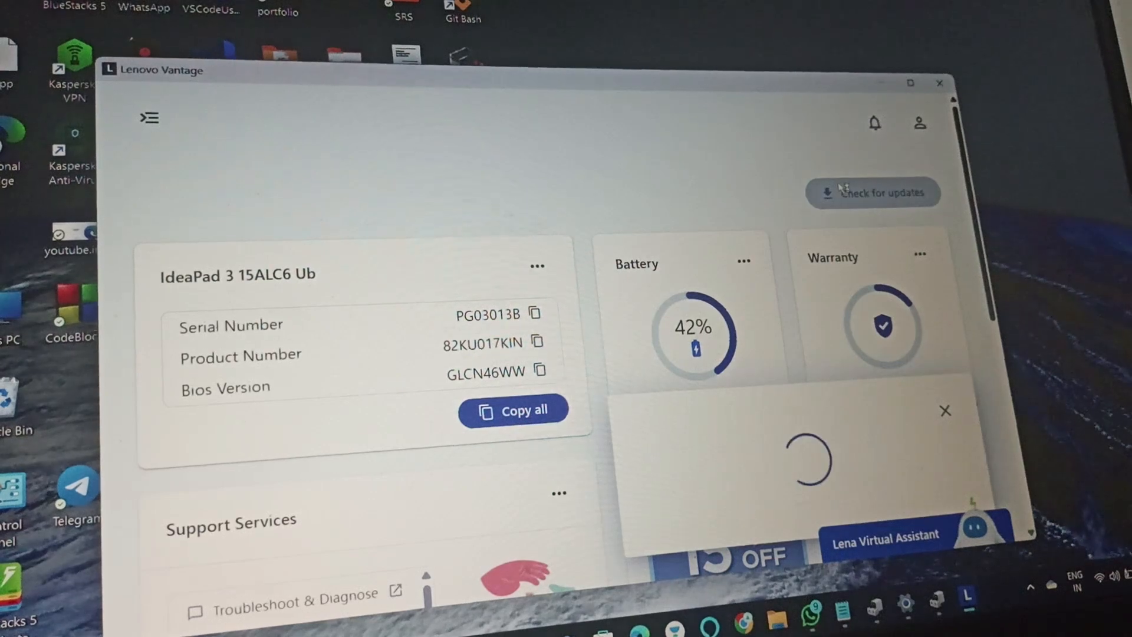